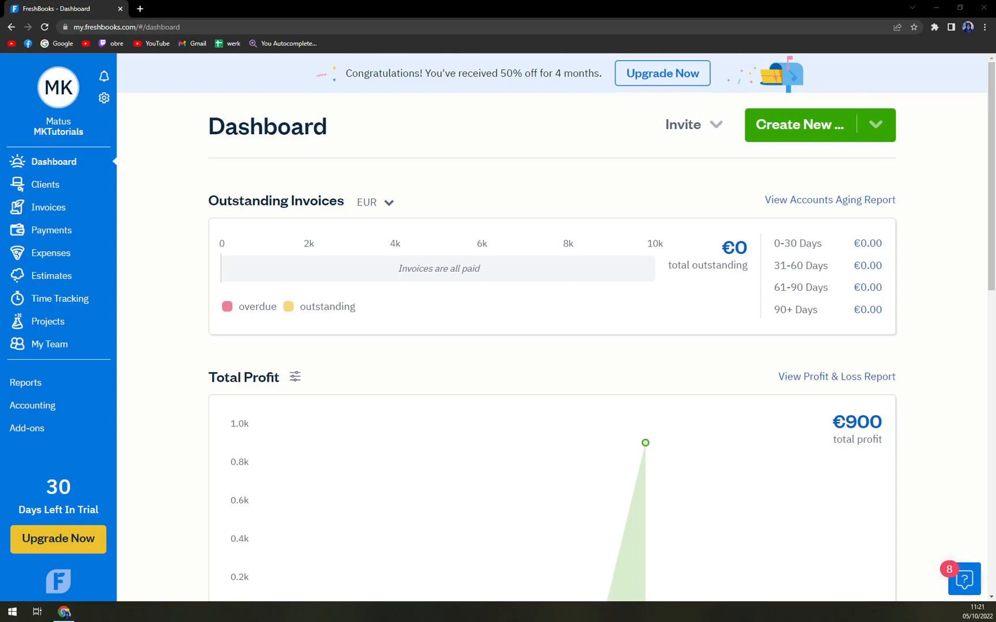
pyautogui.moveTo(156, 212)
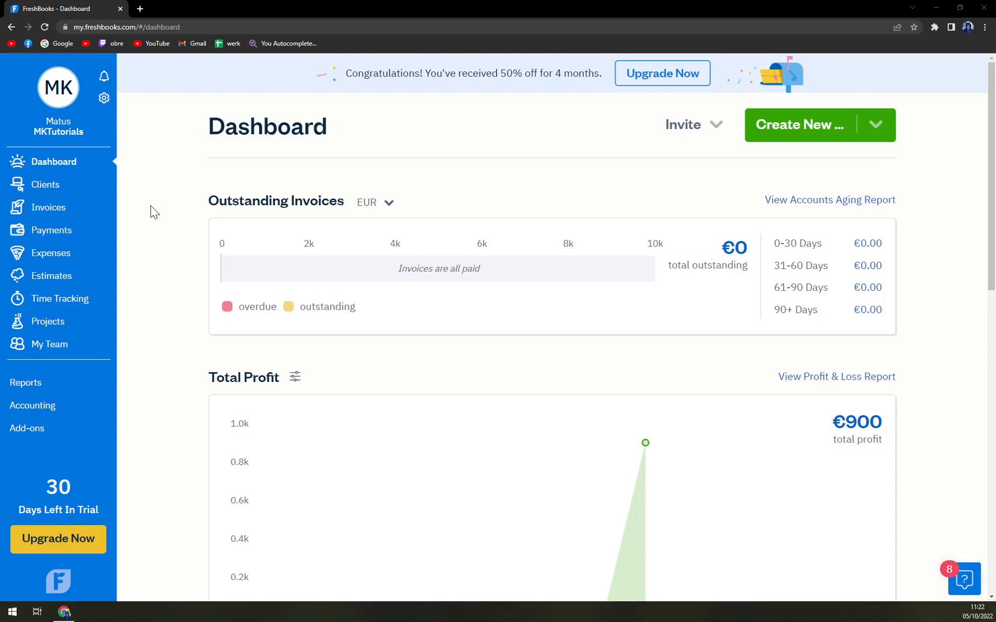
# Show the Invoices list with Rocket Company's €2,700.00 draft invoice 0000002
pyautogui.click(47, 208)
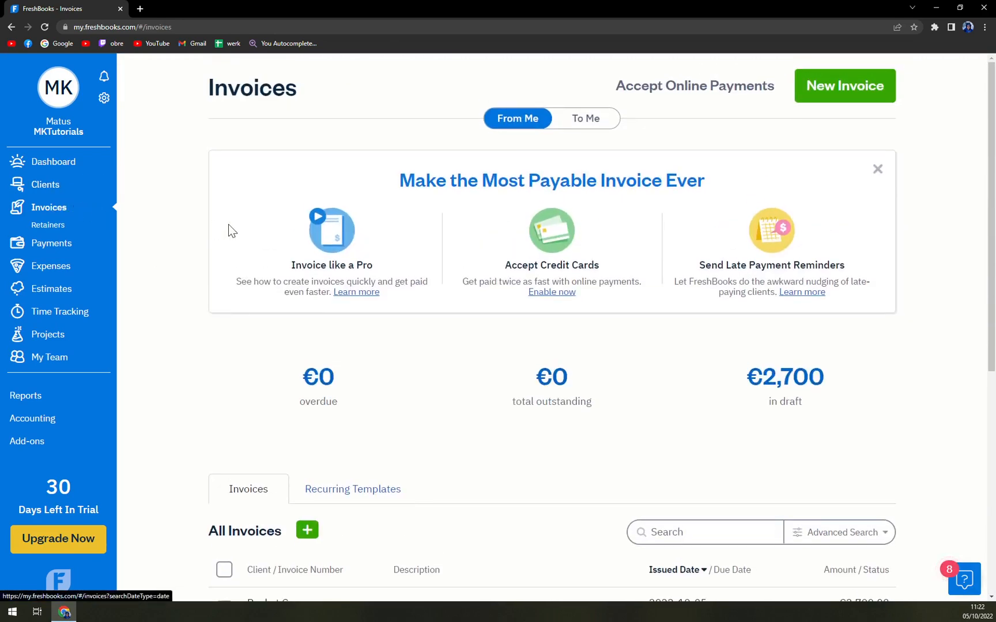
pyautogui.moveTo(71, 207)
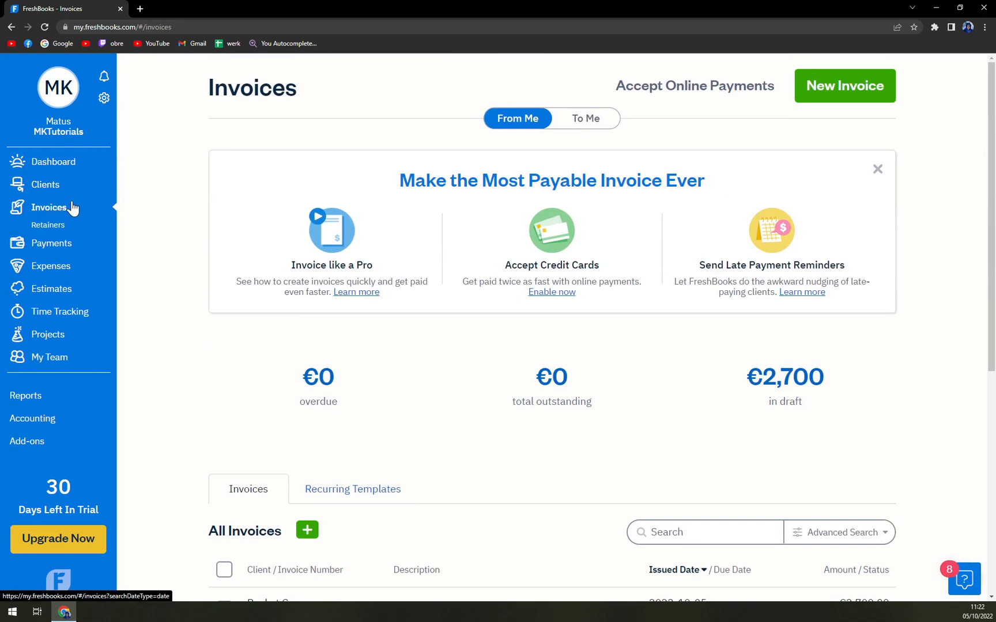
pyautogui.moveTo(76, 209)
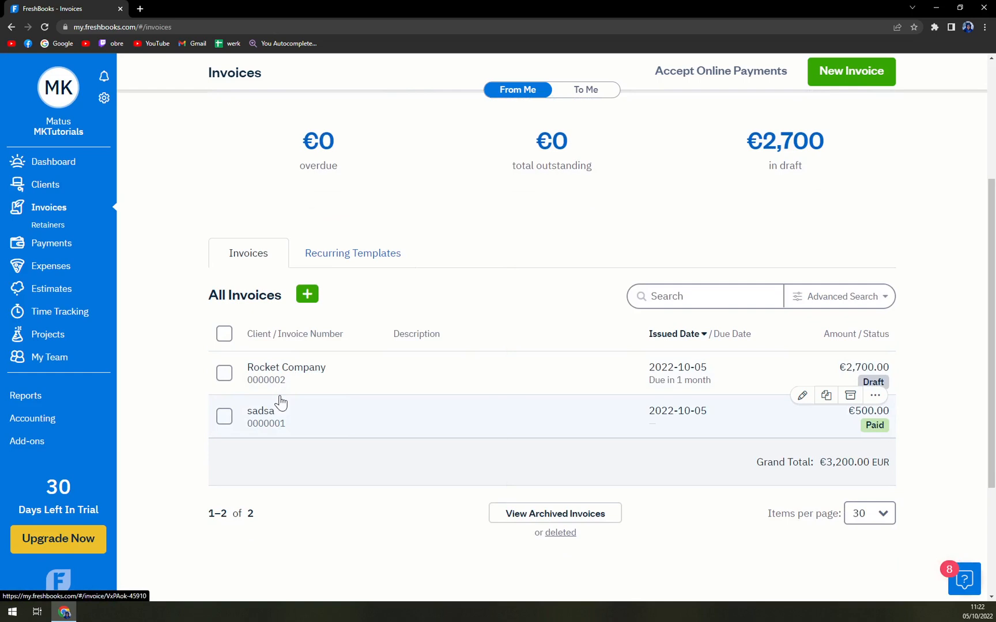
pyautogui.moveTo(291, 406)
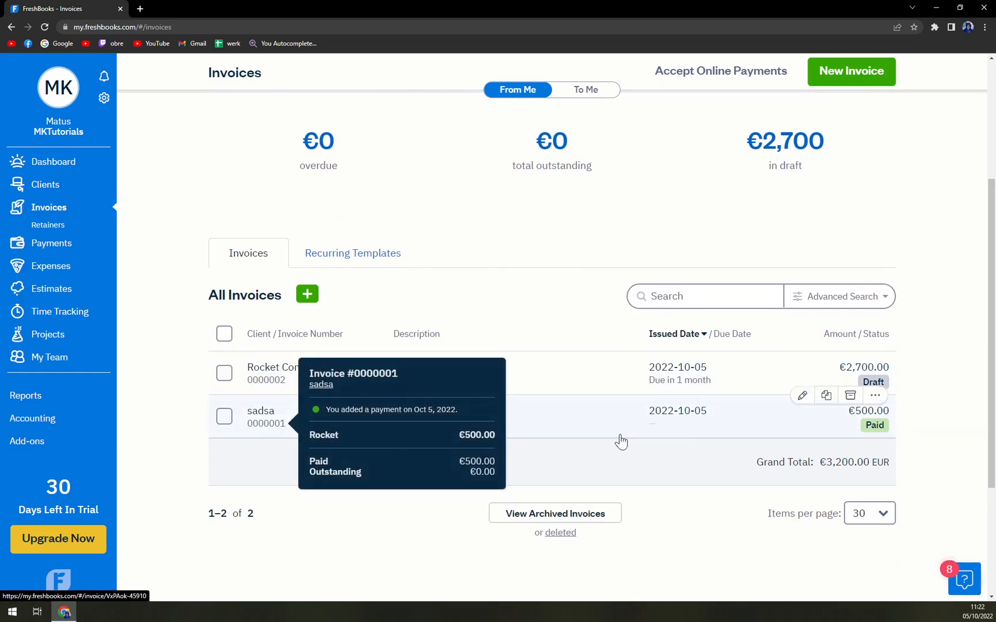
pyautogui.moveTo(621, 442)
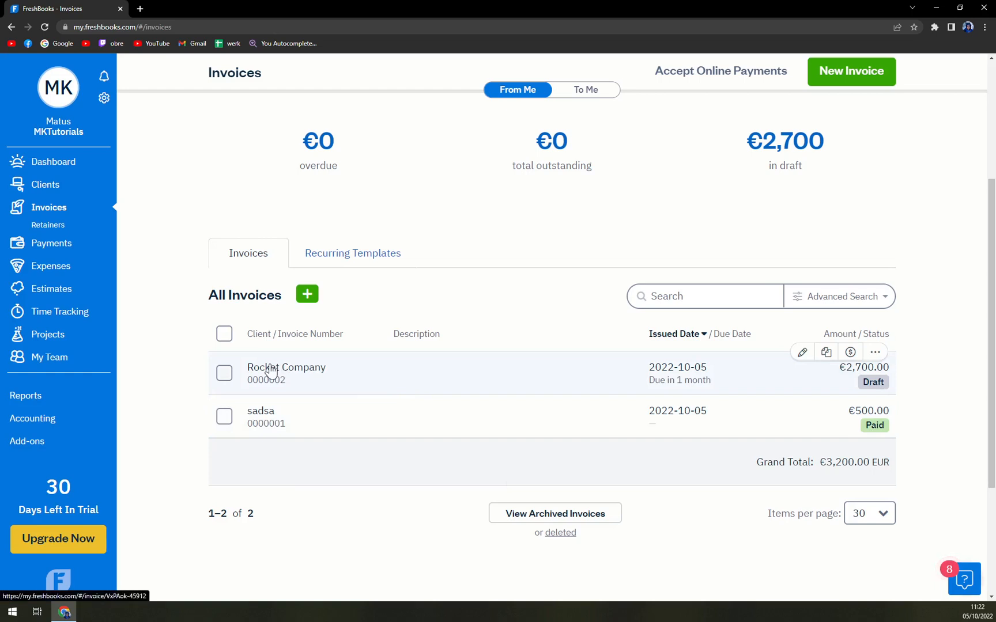
pyautogui.moveTo(802, 351)
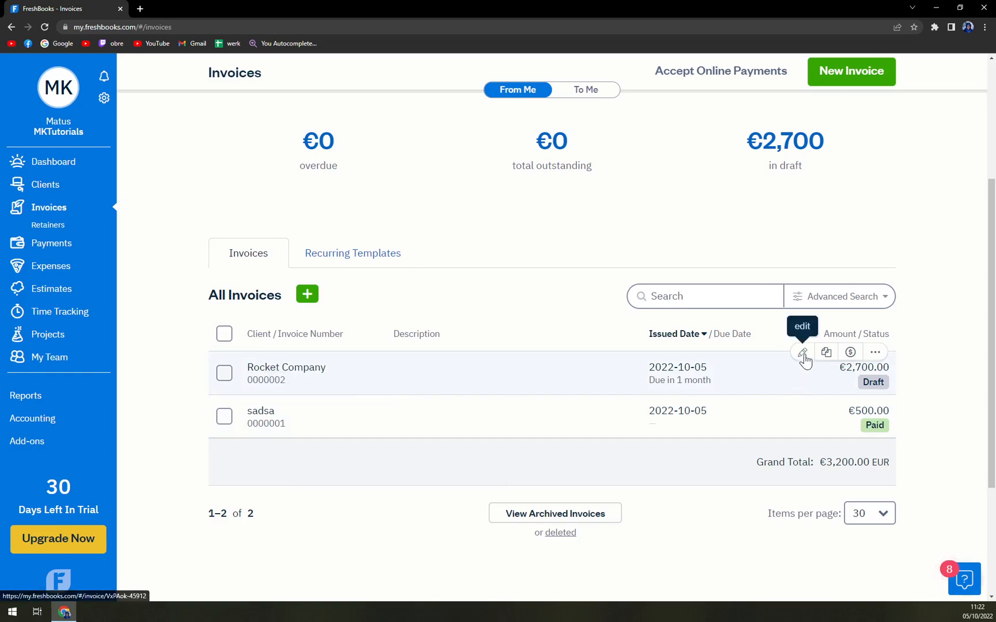
pyautogui.moveTo(823, 377)
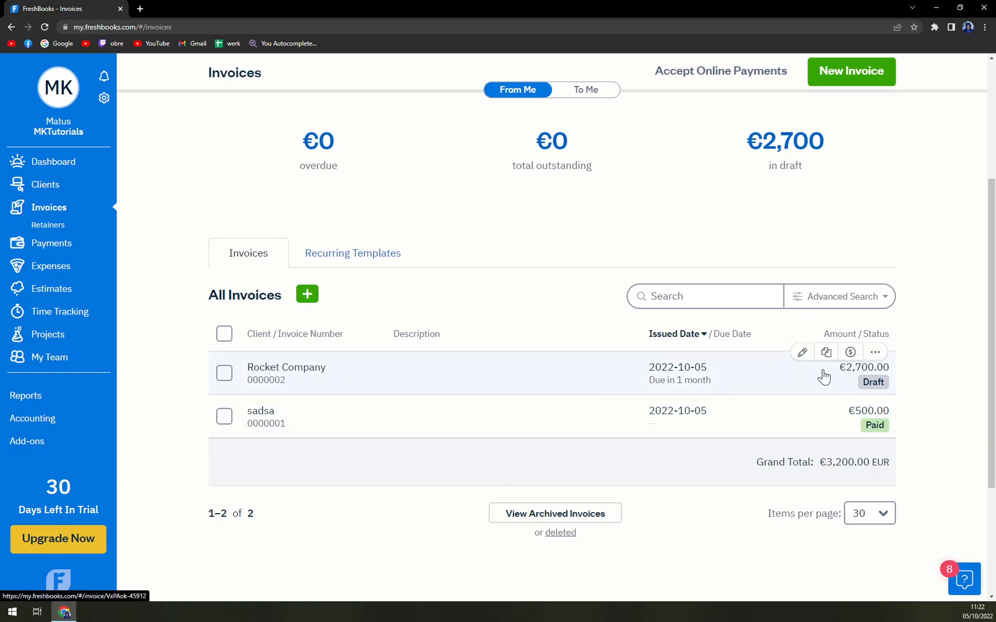
pyautogui.moveTo(875, 352)
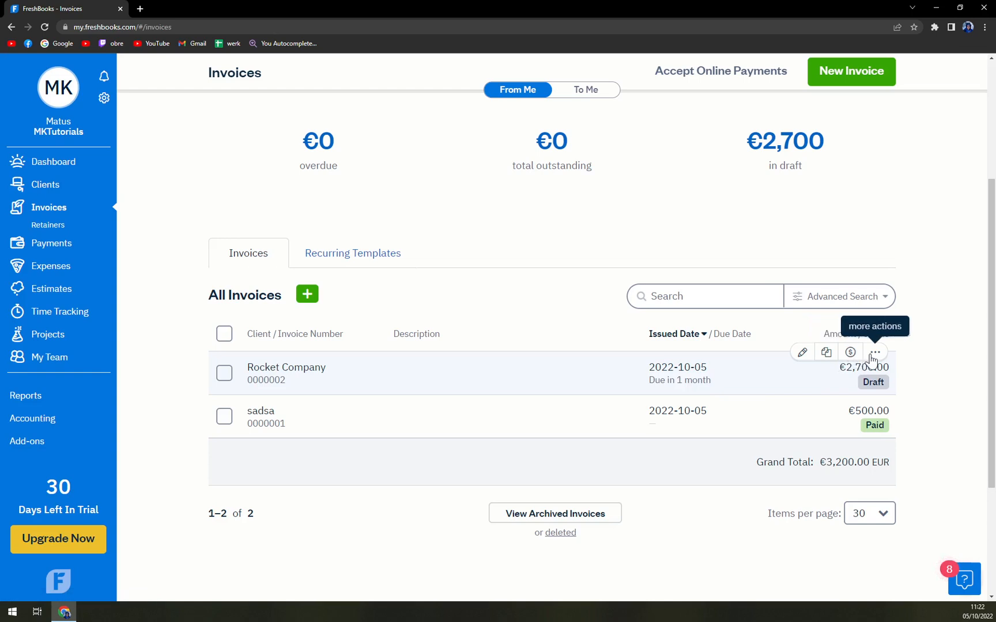
# Show the further actions available for Rocket Company's draft invoice 0000002
pyautogui.click(876, 352)
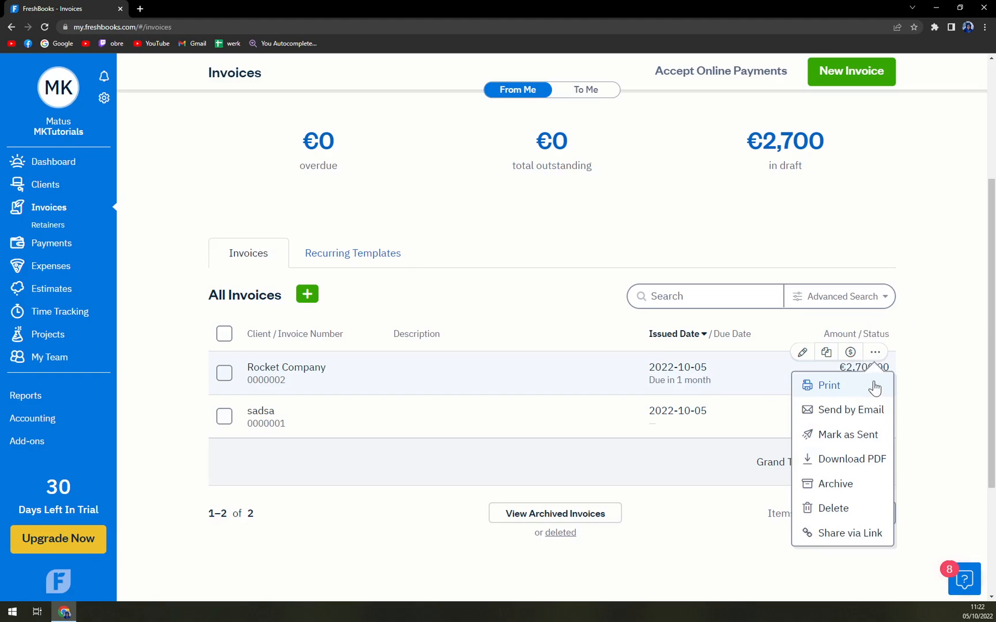
pyautogui.moveTo(825, 416)
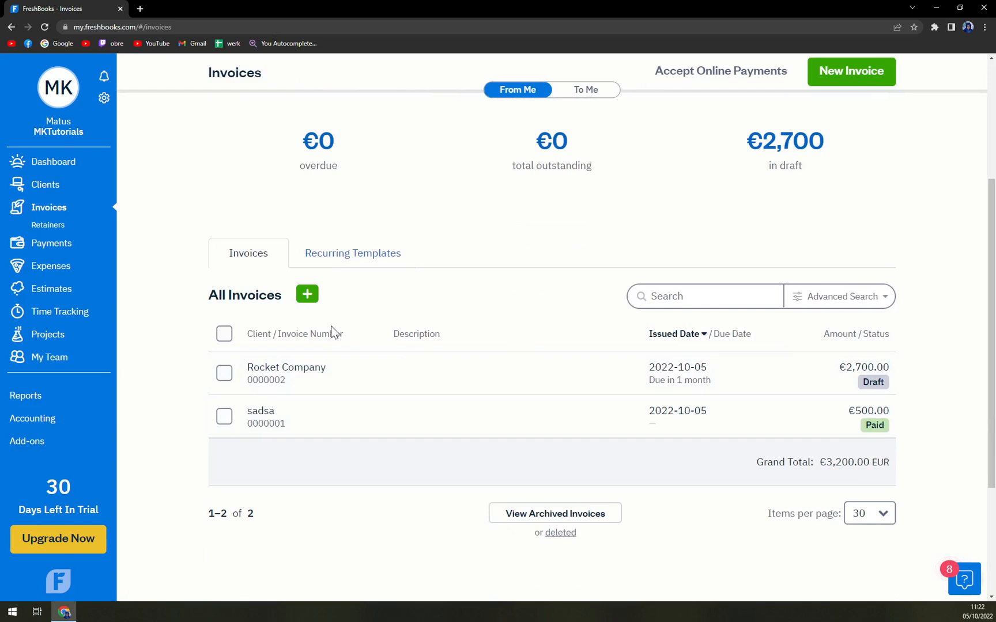
pyautogui.moveTo(857, 382)
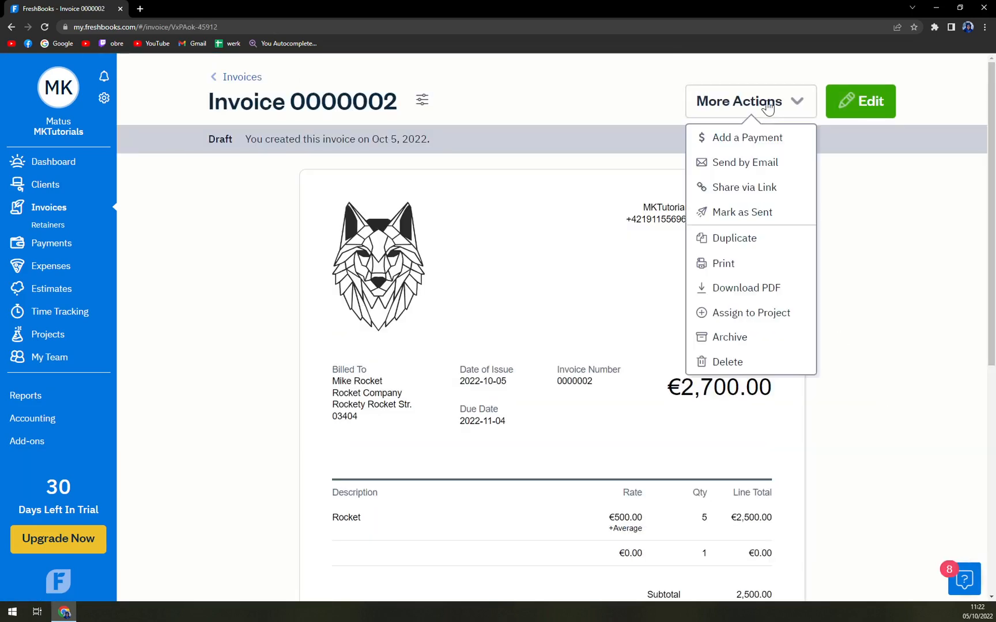
# Leave the invoice actions and go to the Payments page listing the €500.00 cash payment
pyautogui.click(232, 172)
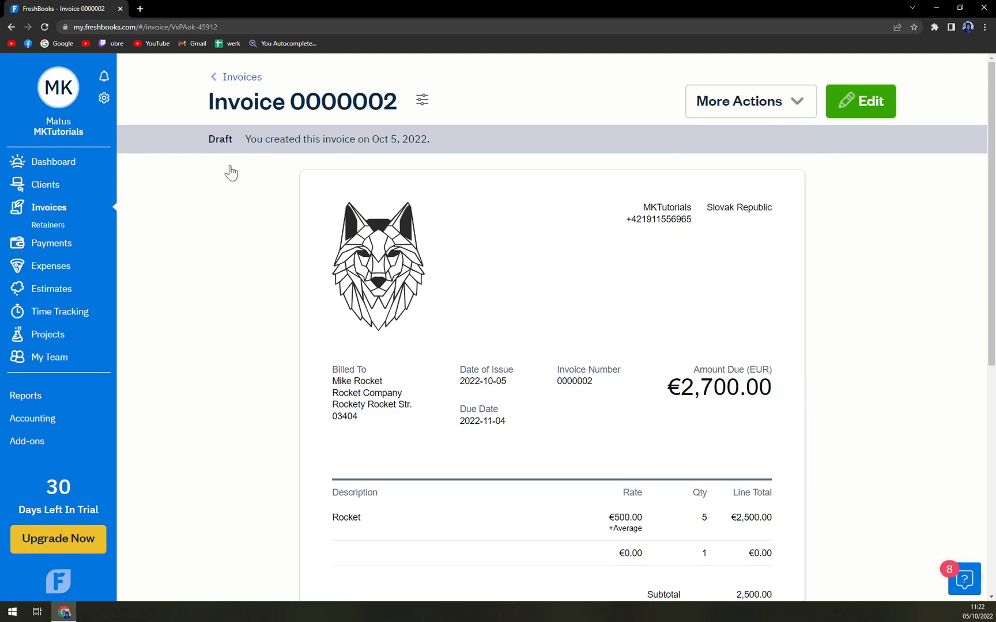
pyautogui.click(53, 229)
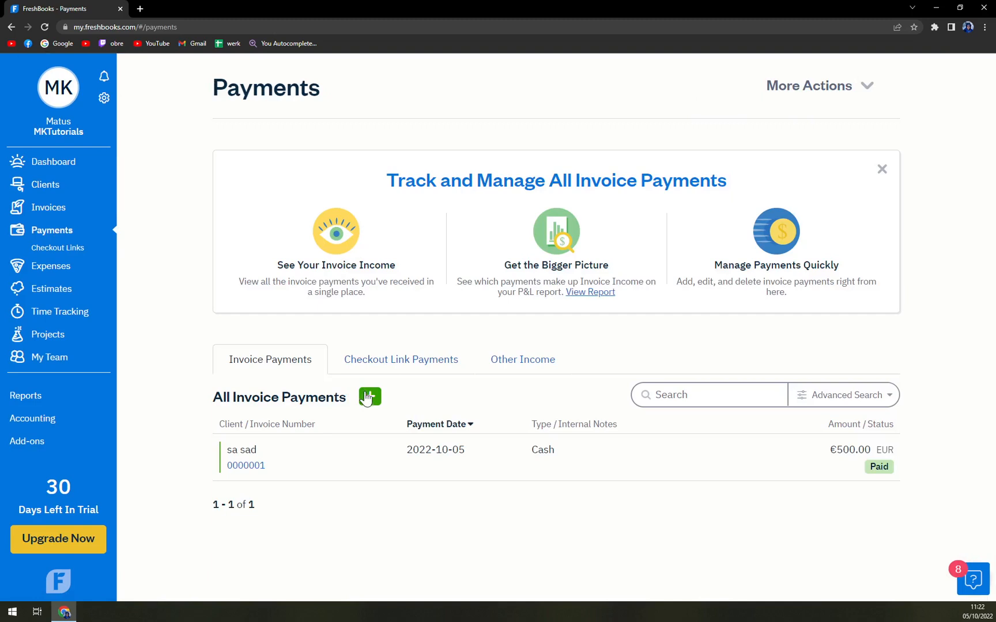
pyautogui.moveTo(374, 369)
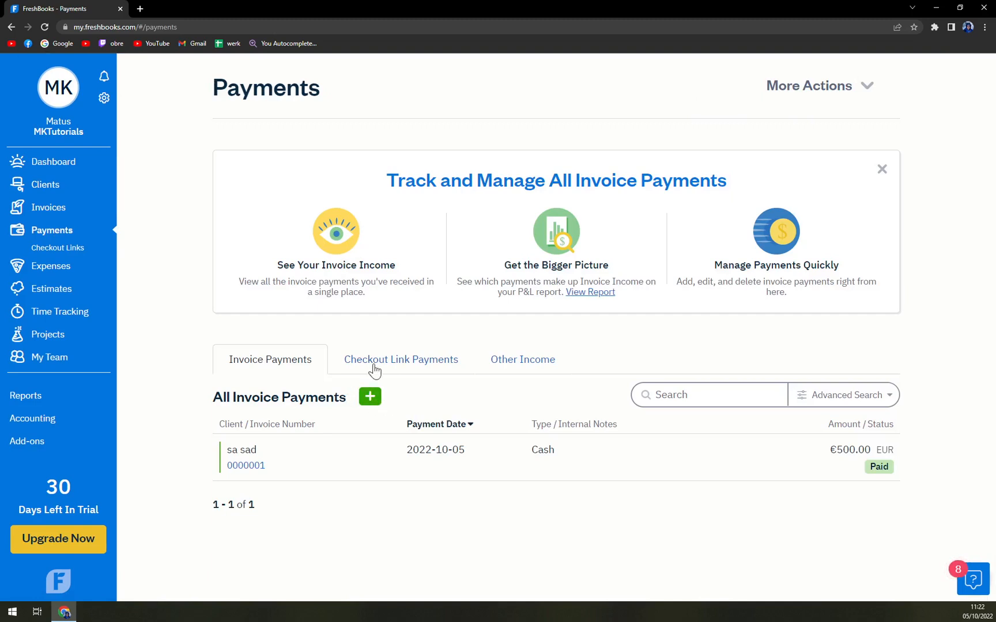
# Start a new payment for Rocket Company's invoice 0000002, prefilled with 2022-10-05 and €2,700.00
pyautogui.click(370, 397)
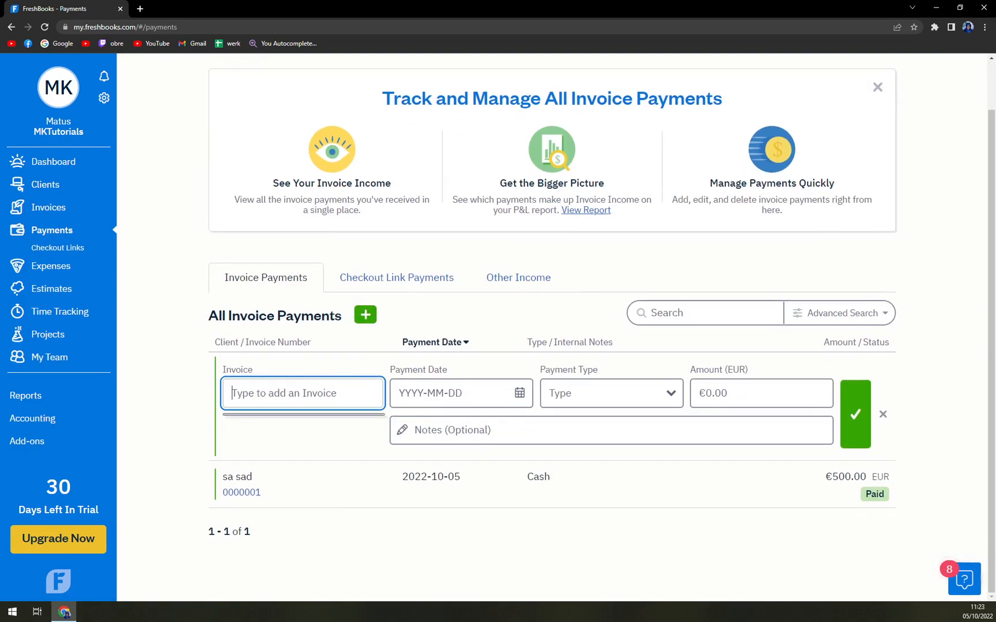
pyautogui.write('0000')
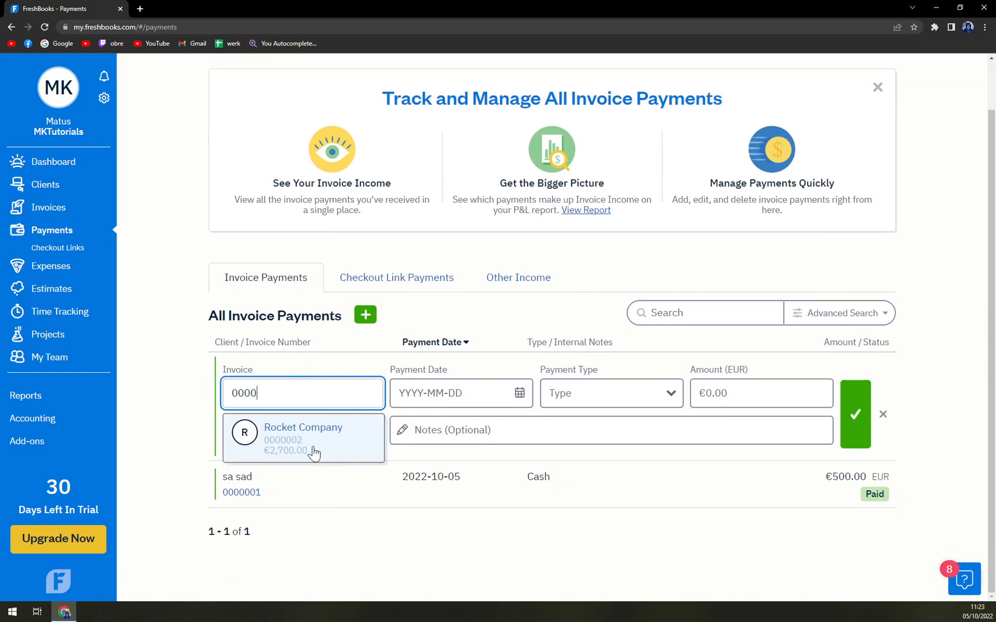
pyautogui.click(303, 438)
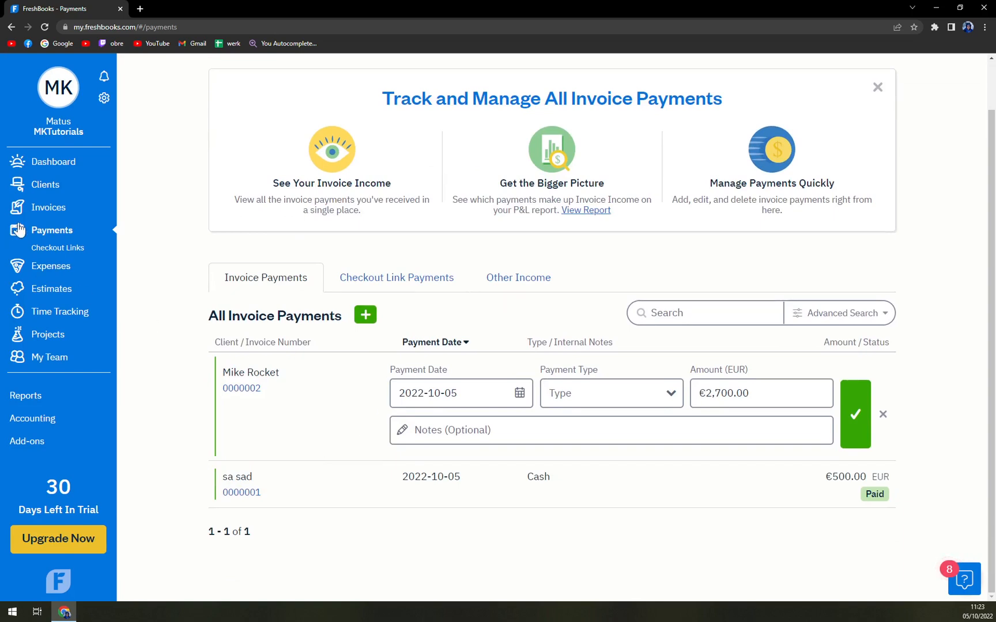
pyautogui.click(610, 393)
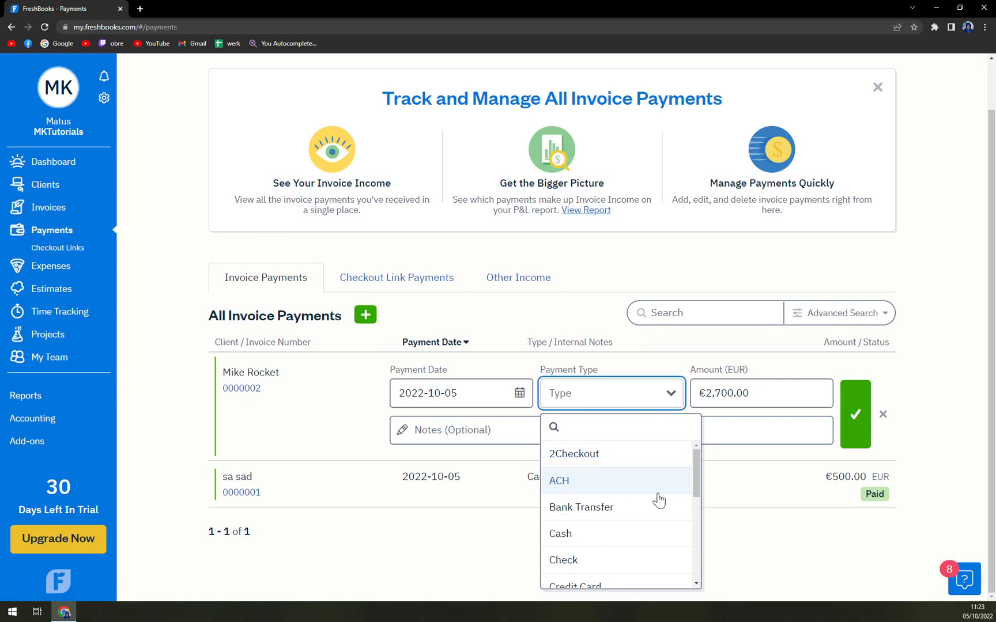
# Record the €2,700.00 payment as Cash and save it so invoice 0000002 shows as Paid
pyautogui.scroll(-3)
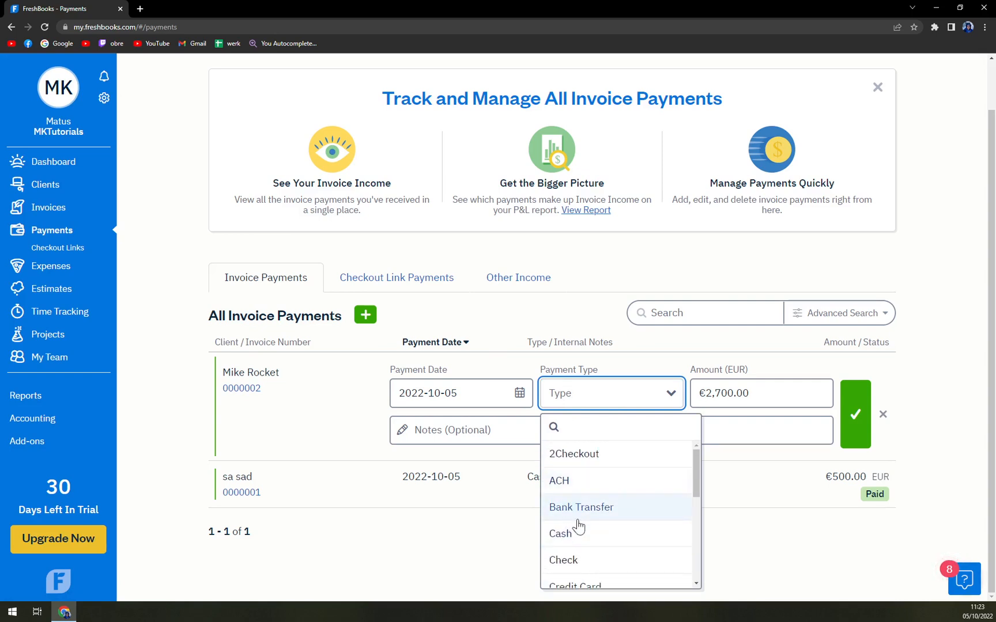
pyautogui.click(560, 534)
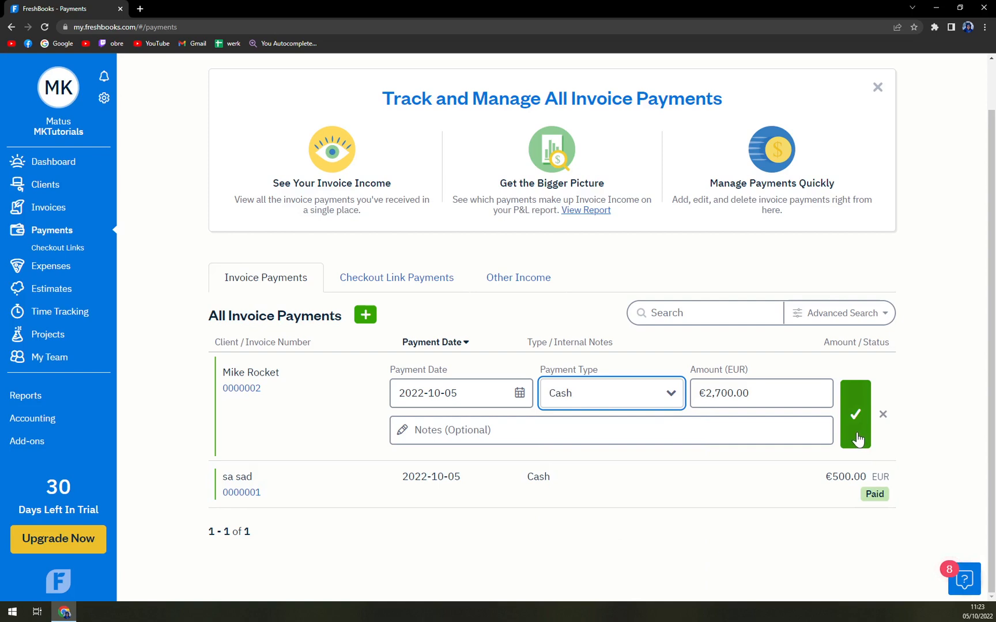
pyautogui.moveTo(855, 424)
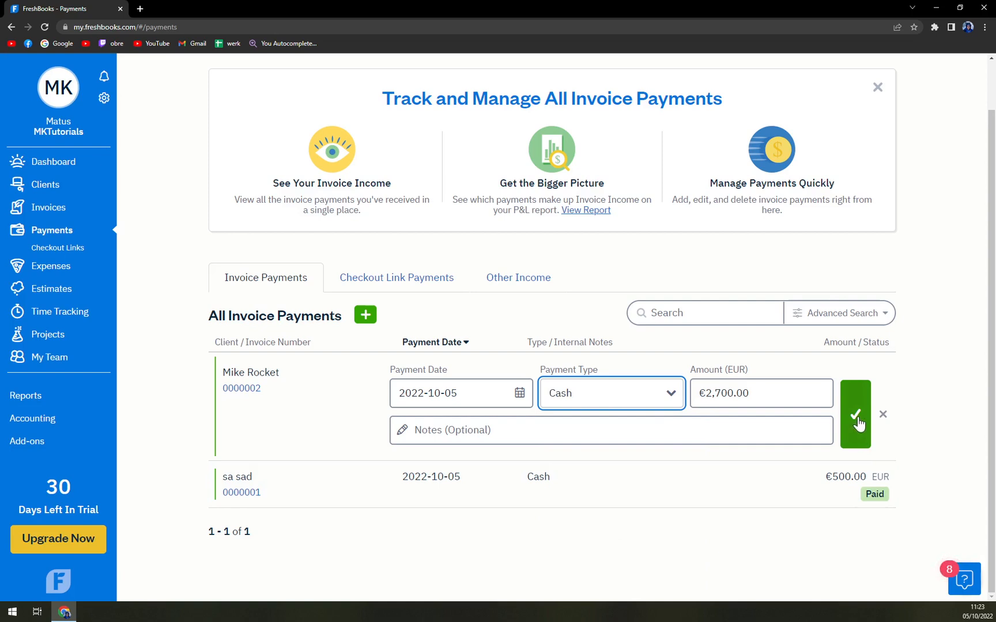
pyautogui.click(855, 414)
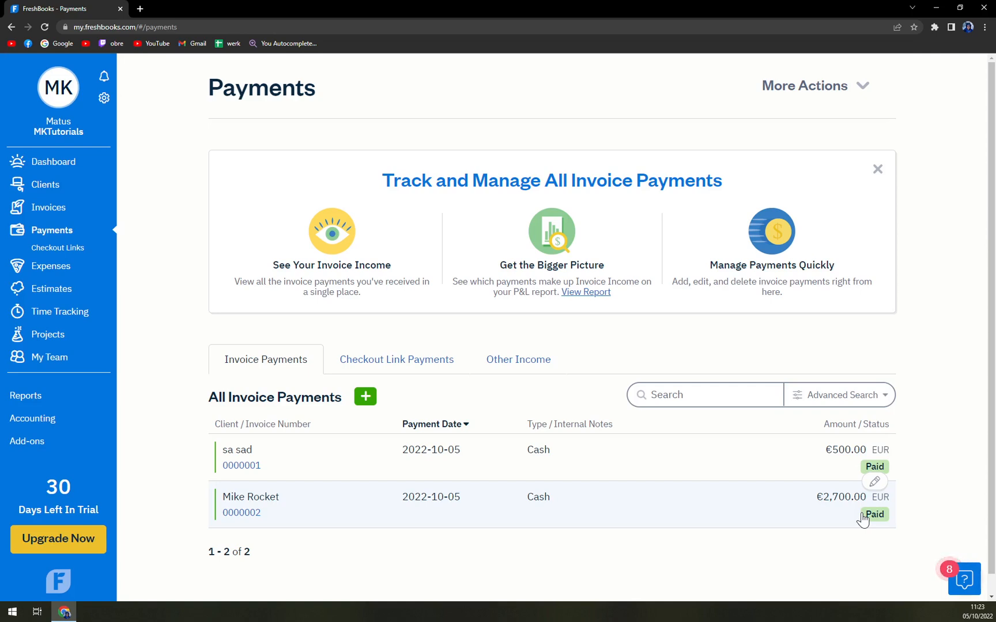
pyautogui.moveTo(717, 527)
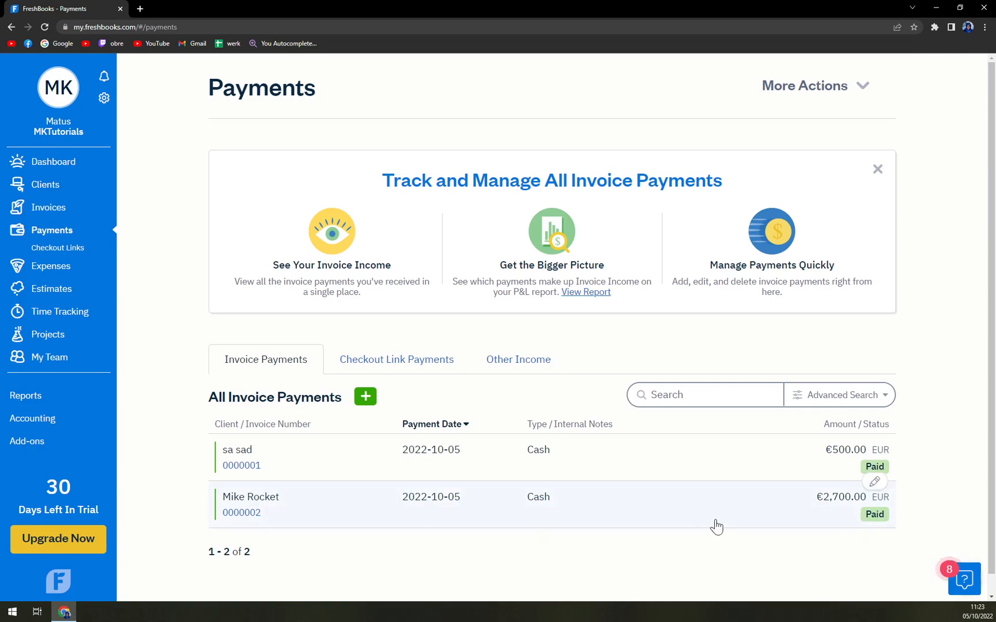
pyautogui.moveTo(714, 527)
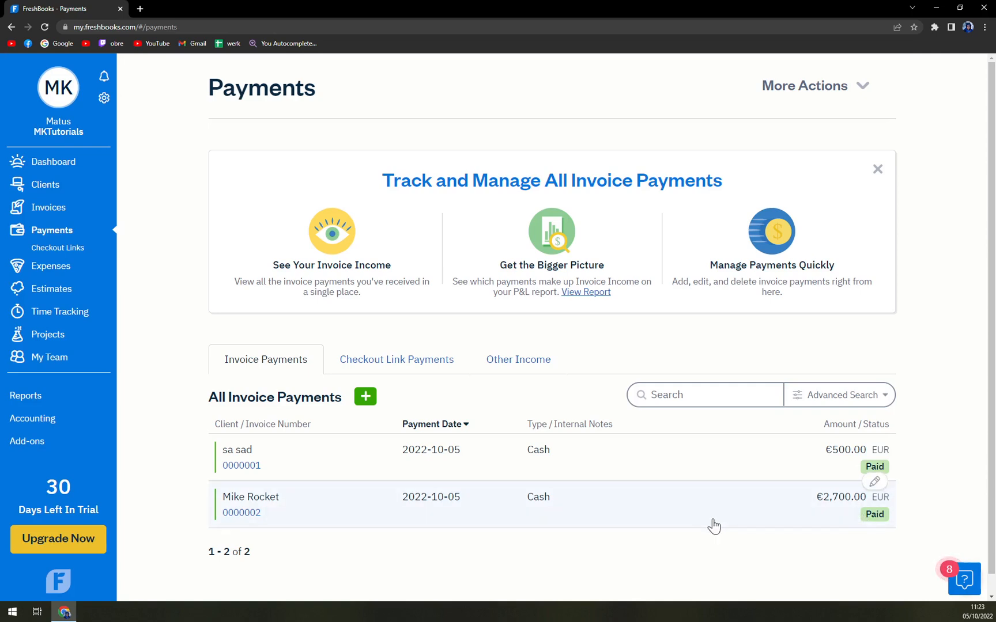
pyautogui.moveTo(715, 525)
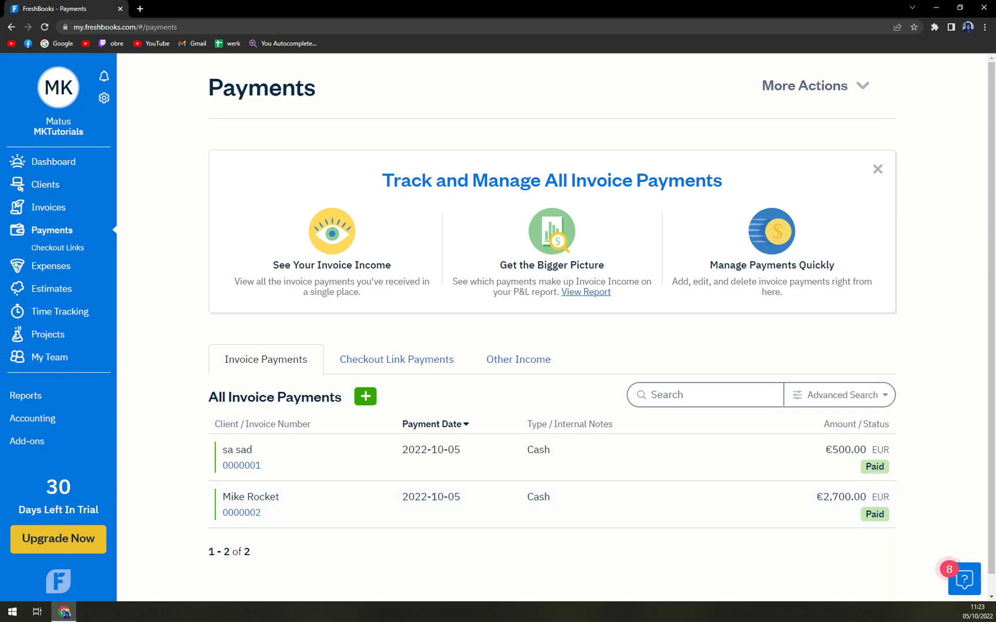